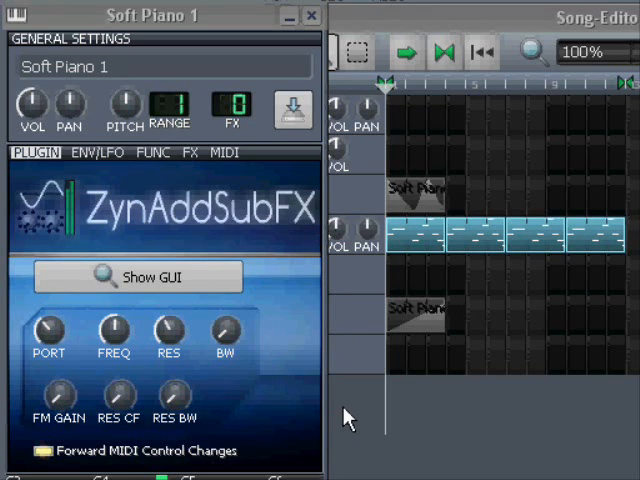
pyautogui.moveTo(270, 440)
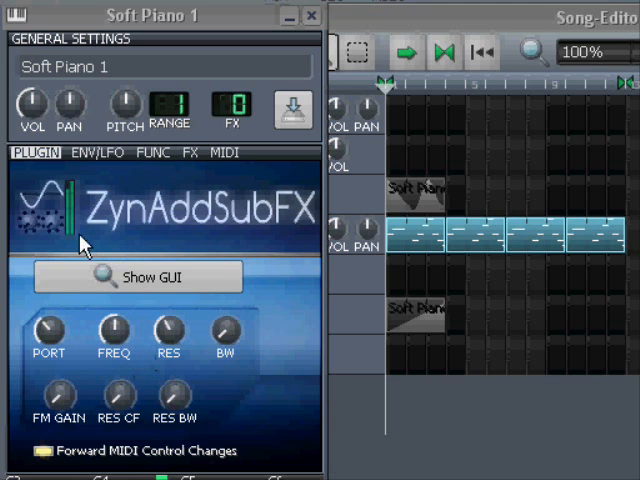
pyautogui.moveTo(328, 244)
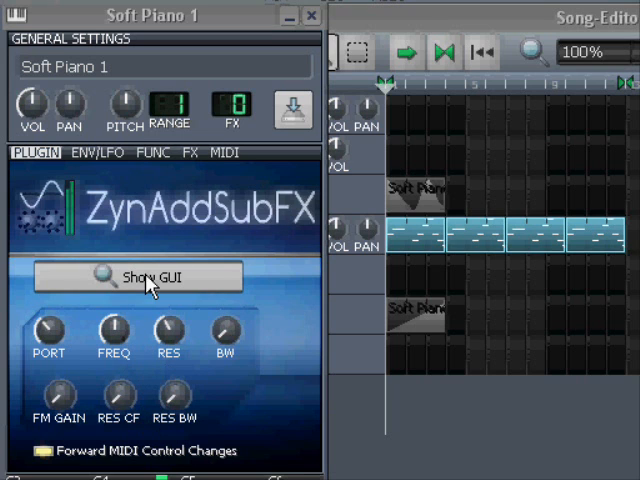
# Show the ZynAddSubFX GUI and choose Switch User Interface Mode from the Misc menu.
pyautogui.click(138, 276)
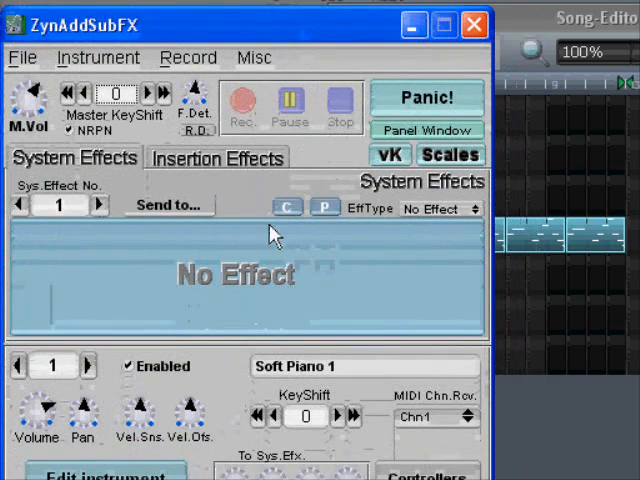
pyautogui.click(254, 56)
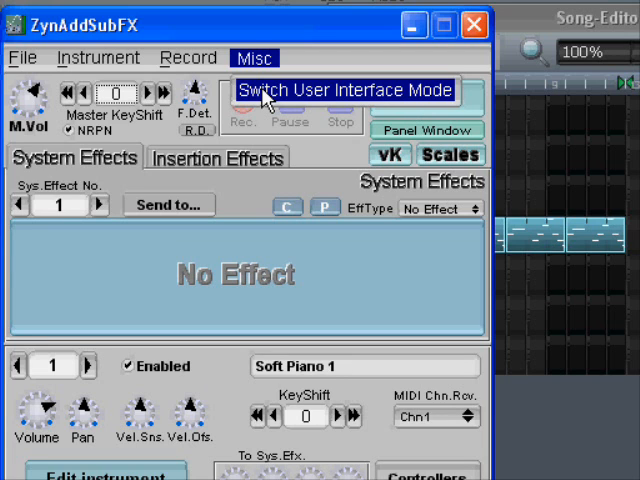
pyautogui.click(344, 90)
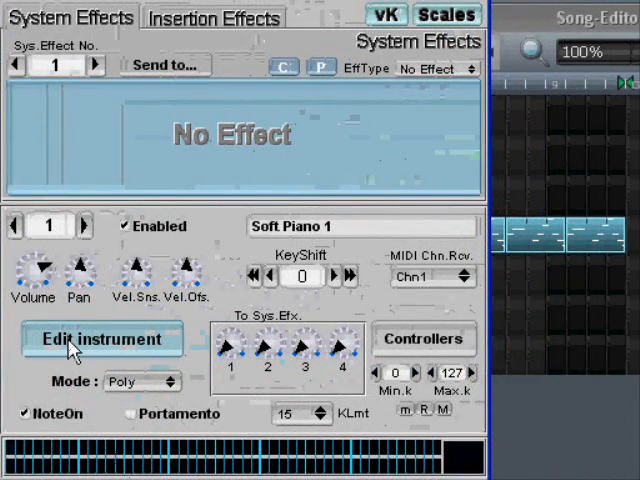
# Enter Soft Piano 1's instrument editor and its SUBsynth engine settings.
pyautogui.click(100, 340)
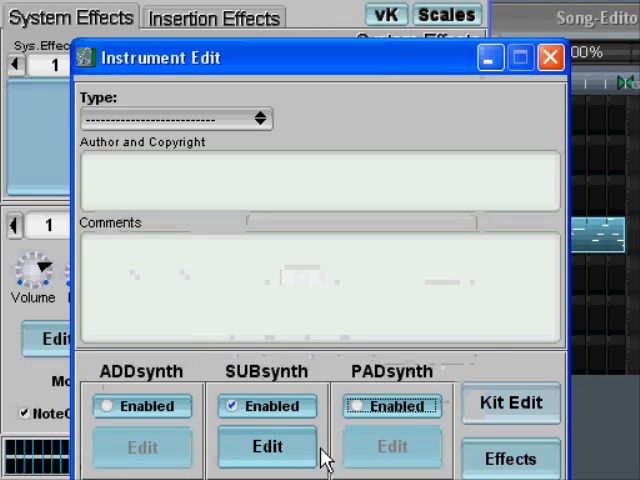
pyautogui.moveTo(218, 370)
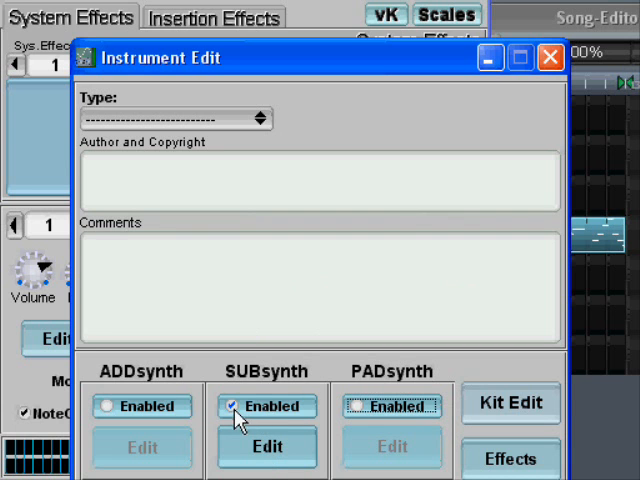
pyautogui.click(266, 448)
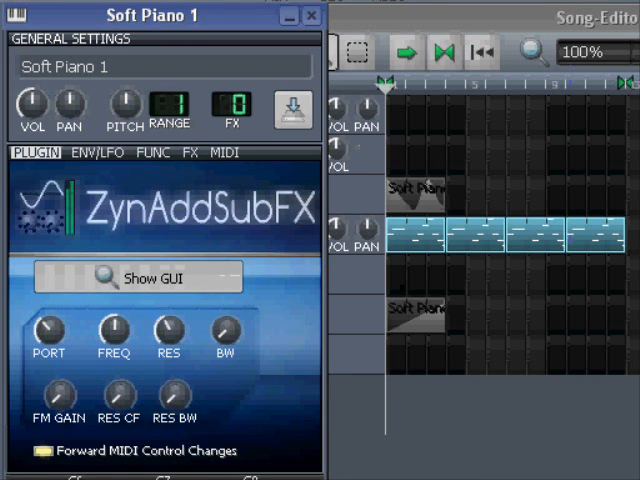
pyautogui.moveTo(250, 398)
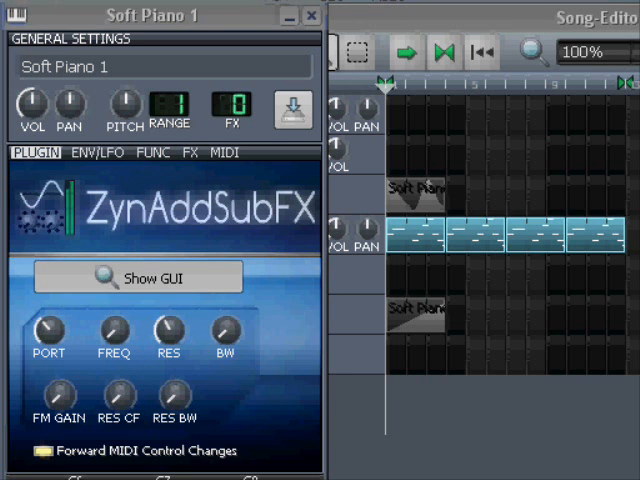
# Untick and re-tick SUBsynth Filter Enabled so the filter ends on.
pyautogui.click(138, 276)
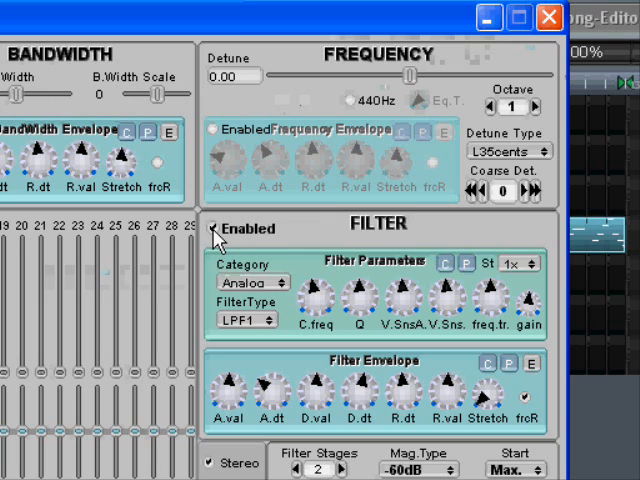
pyautogui.click(212, 228)
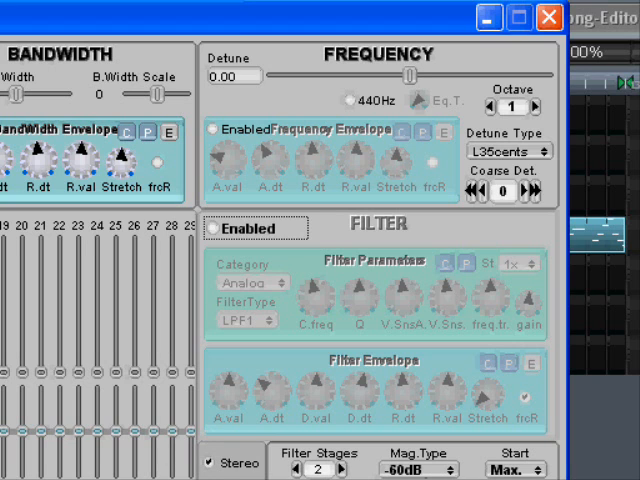
pyautogui.moveTo(204, 240)
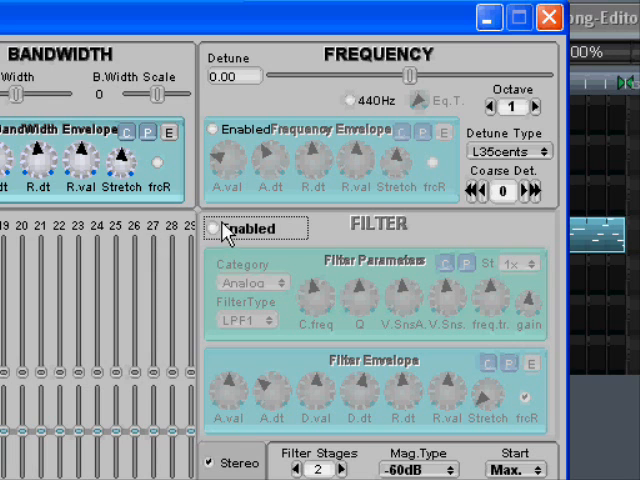
pyautogui.click(224, 228)
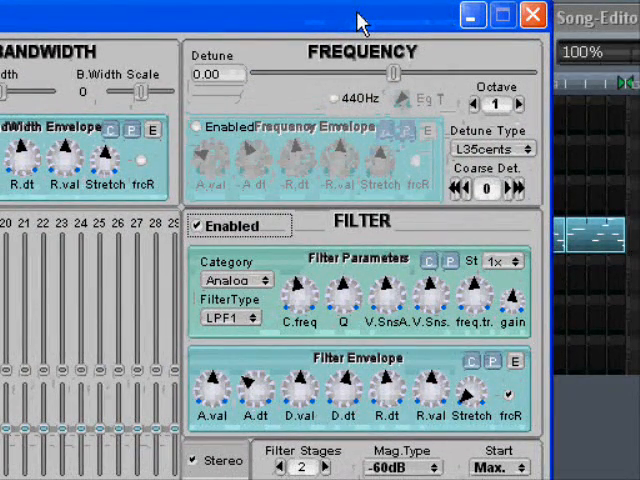
pyautogui.moveTo(360, 18); pyautogui.dragTo(364, 28)
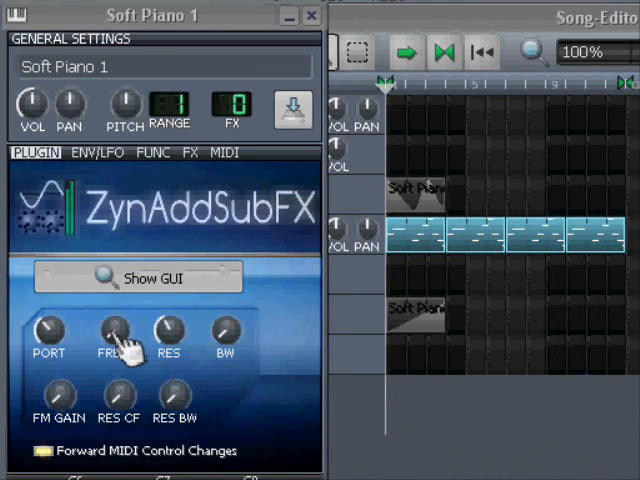
pyautogui.moveTo(112, 330)
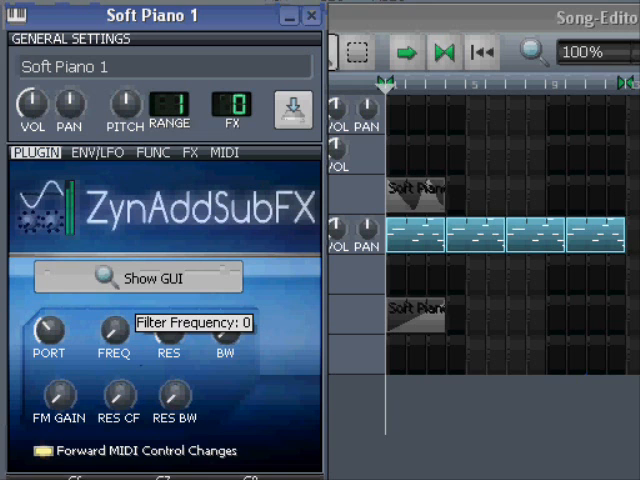
# Sweep the FREQ knob through 108, 127, 60, 17, 120, 127, 0, 80 and back to 0.
pyautogui.moveTo(110, 332); pyautogui.dragTo(110, 316)
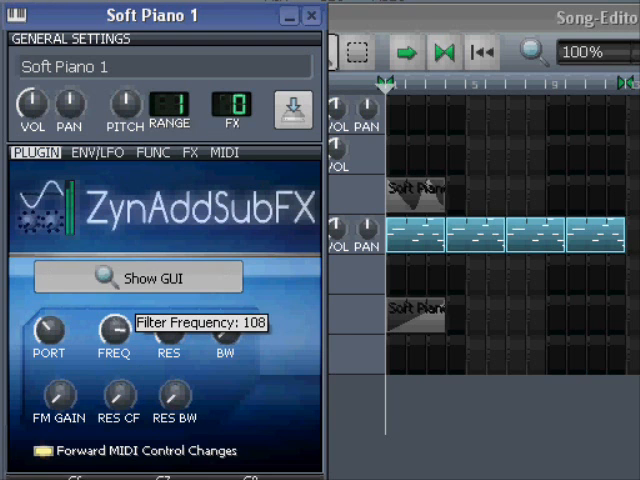
pyautogui.moveTo(112, 336); pyautogui.dragTo(112, 320)
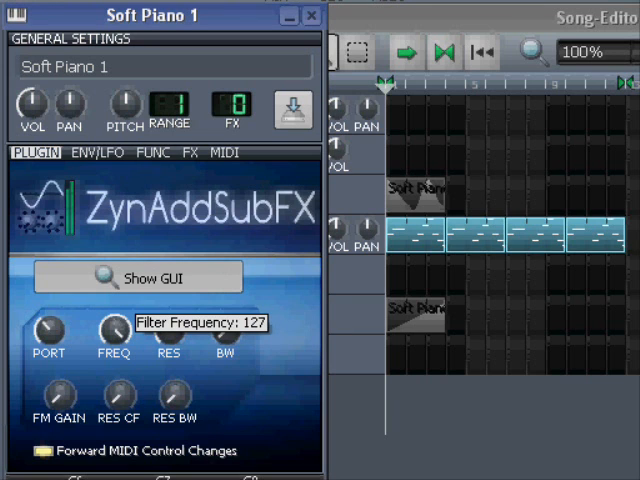
pyautogui.moveTo(112, 330); pyautogui.dragTo(112, 344)
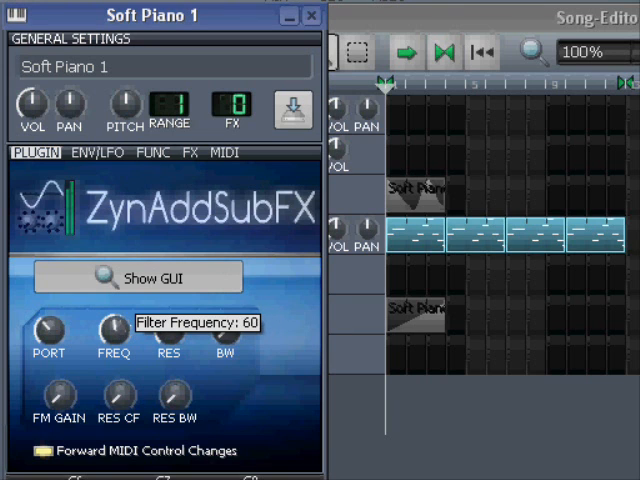
pyautogui.moveTo(112, 328); pyautogui.dragTo(112, 344)
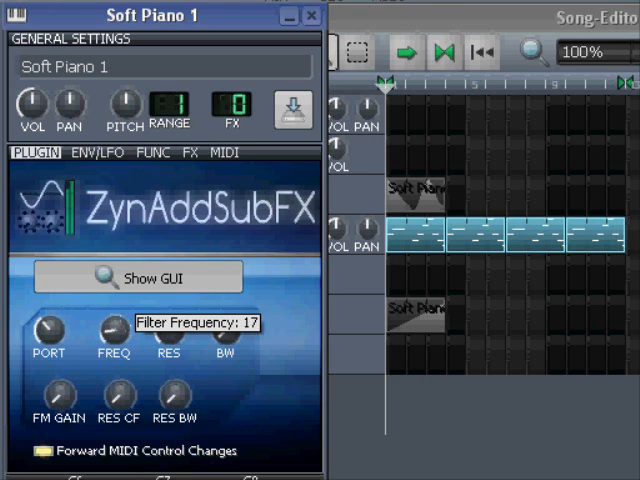
pyautogui.moveTo(112, 336); pyautogui.dragTo(112, 316)
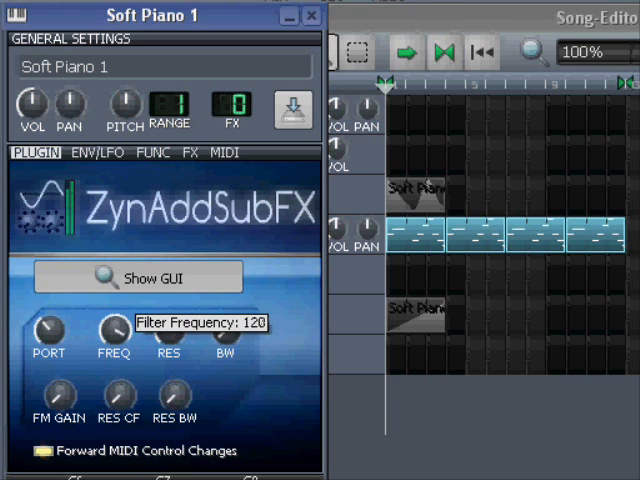
pyautogui.moveTo(112, 330); pyautogui.dragTo(116, 324)
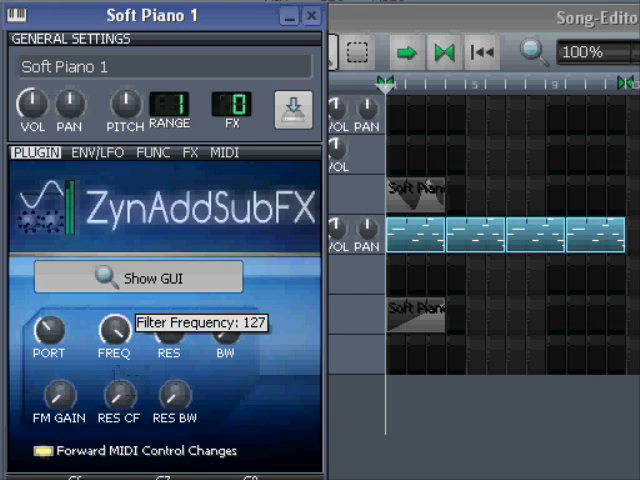
pyautogui.moveTo(112, 330); pyautogui.dragTo(112, 344)
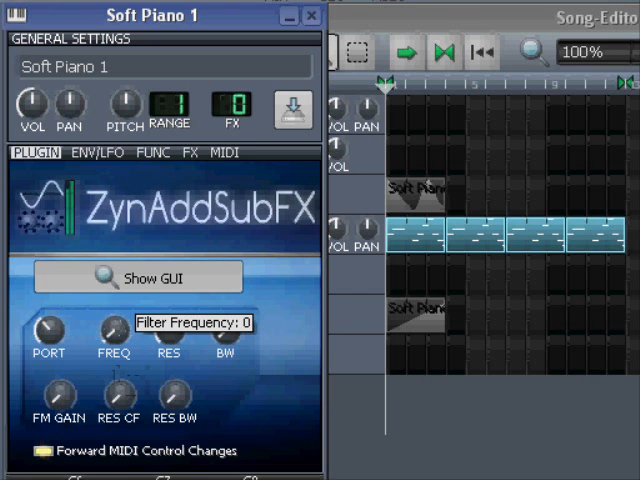
pyautogui.moveTo(108, 330); pyautogui.dragTo(108, 310)
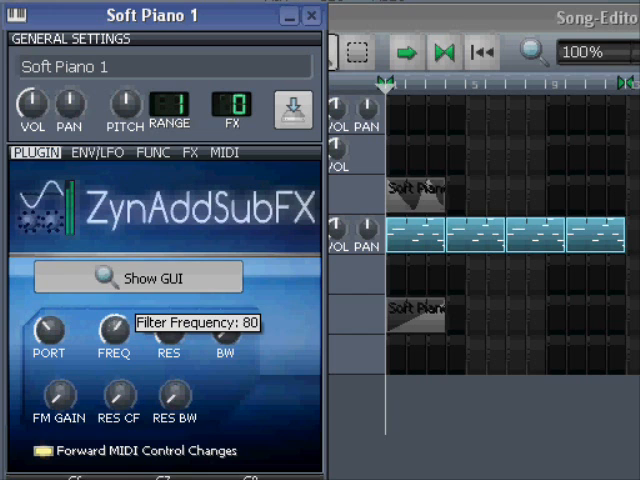
pyautogui.moveTo(112, 330); pyautogui.dragTo(112, 310)
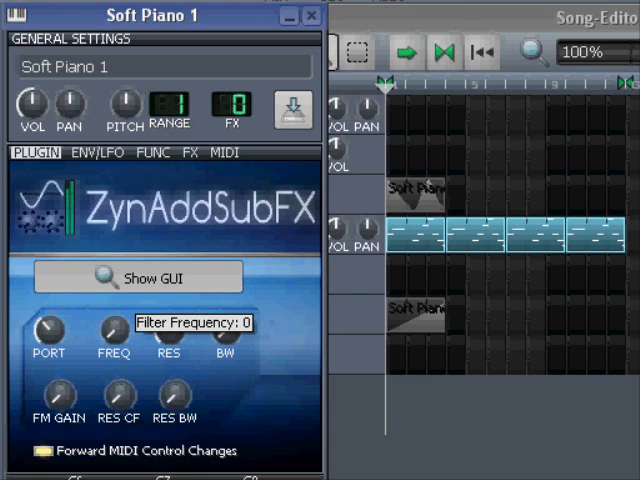
# Sweep FREQ through about 29, 45, near 0, 35, 59, 63, up to 127, down and back to 127.
pyautogui.moveTo(112, 330); pyautogui.dragTo(112, 316)
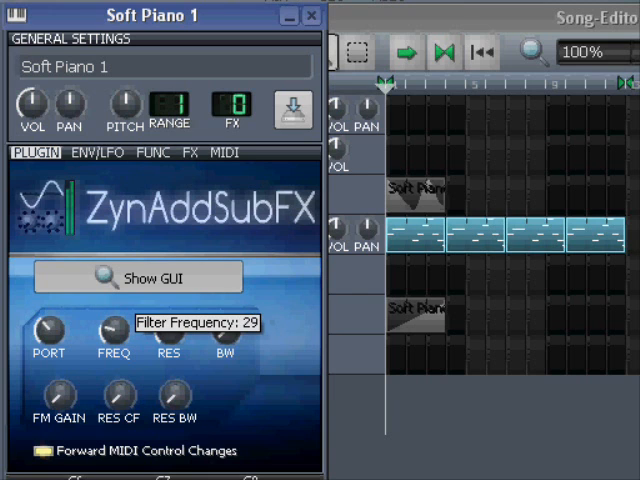
pyautogui.moveTo(112, 332); pyautogui.dragTo(112, 316)
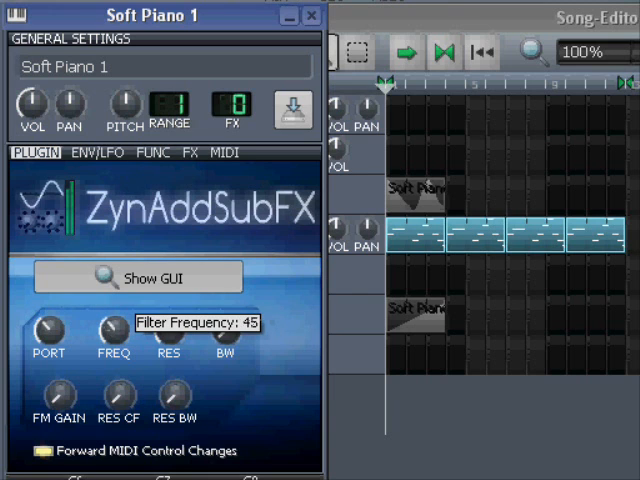
pyautogui.moveTo(112, 332); pyautogui.dragTo(112, 300)
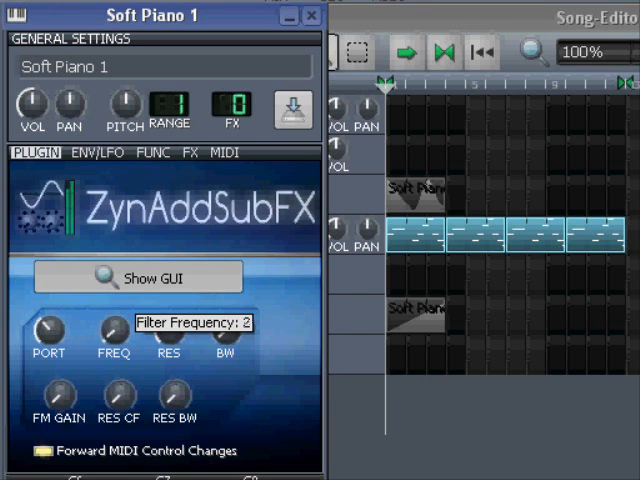
pyautogui.moveTo(112, 332); pyautogui.dragTo(112, 310)
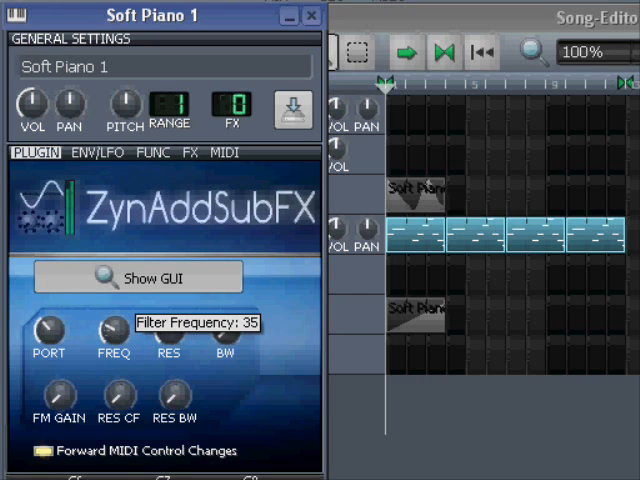
pyautogui.moveTo(112, 330); pyautogui.dragTo(112, 310)
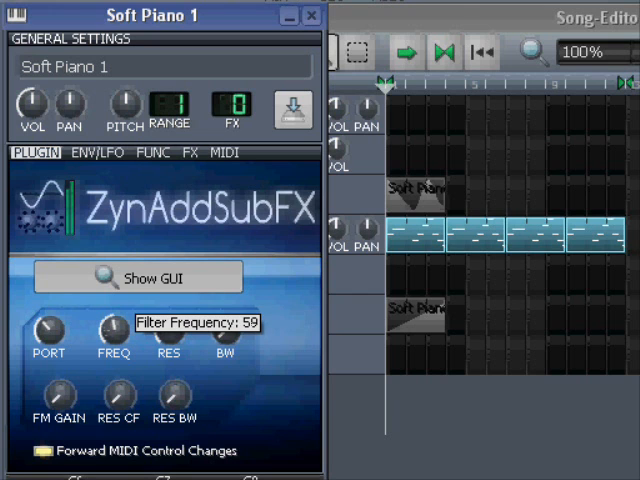
pyautogui.moveTo(112, 332); pyautogui.dragTo(112, 324)
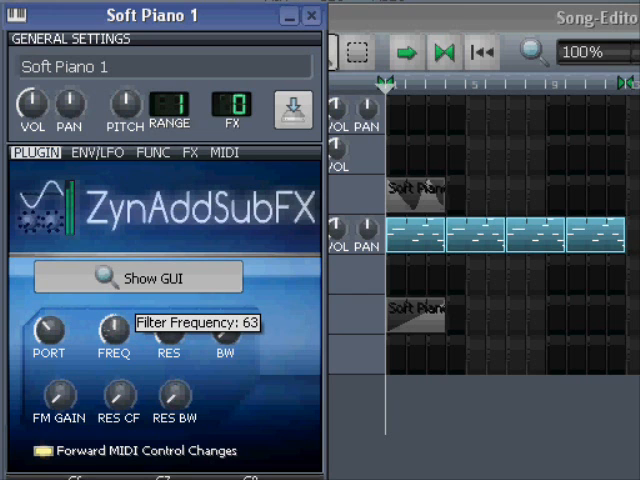
pyautogui.moveTo(112, 336)
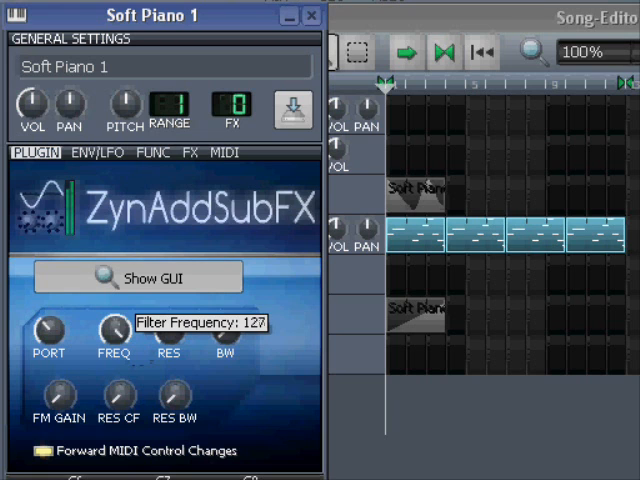
pyautogui.moveTo(112, 336); pyautogui.dragTo(112, 356)
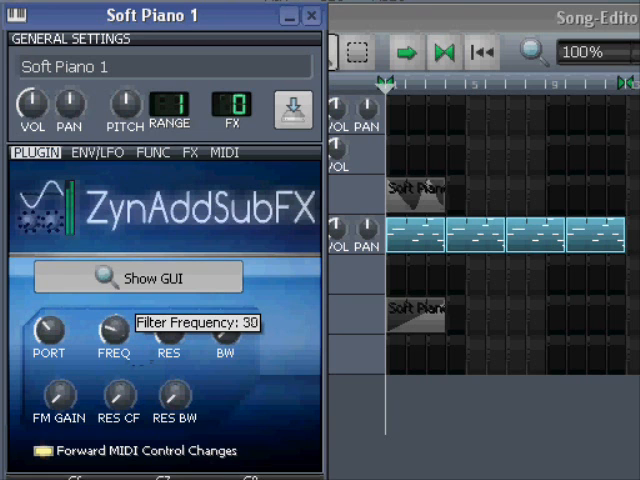
pyautogui.moveTo(112, 336)
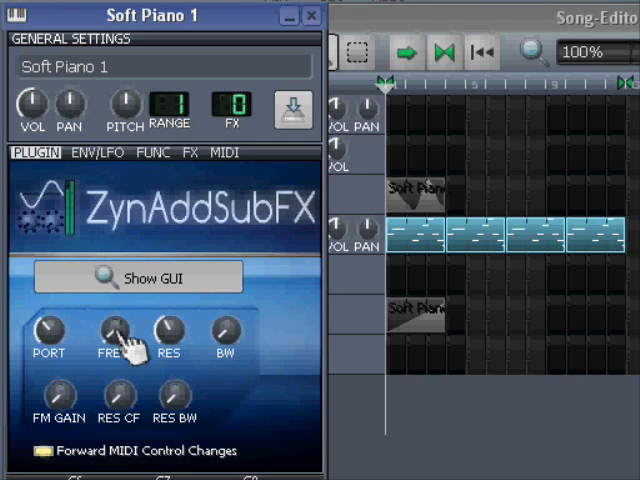
pyautogui.moveTo(116, 344)
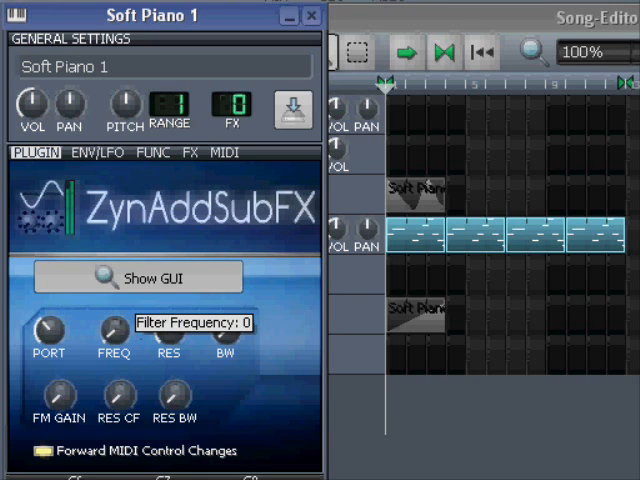
pyautogui.moveTo(112, 332); pyautogui.dragTo(112, 310)
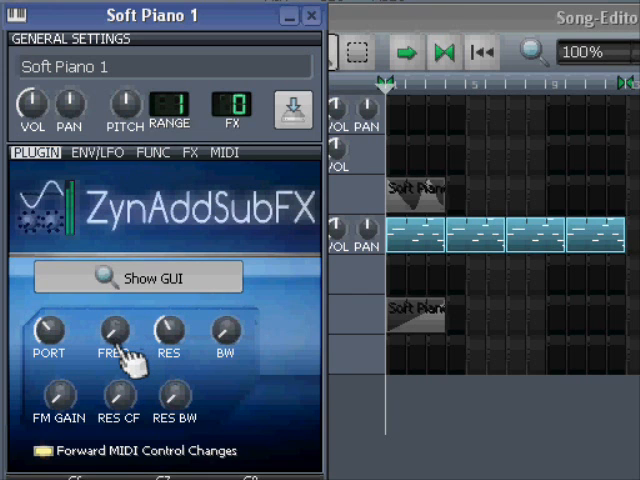
pyautogui.moveTo(118, 336); pyautogui.dragTo(118, 320)
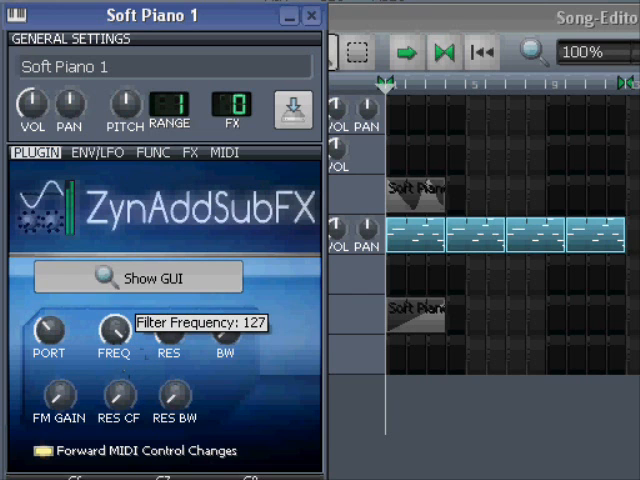
pyautogui.moveTo(92, 428)
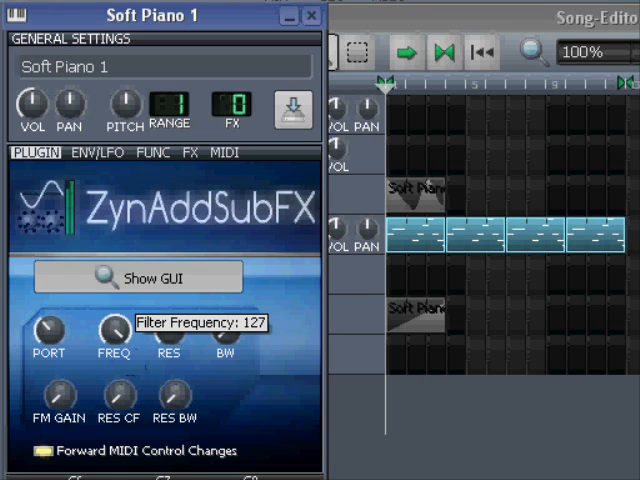
# Sweep the RES knob from about 50 up to 109 and back down to about 18.
pyautogui.moveTo(112, 330); pyautogui.dragTo(112, 340)
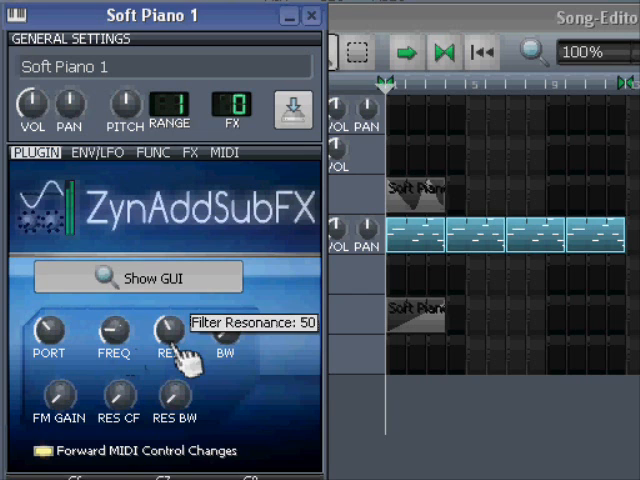
pyautogui.moveTo(164, 336); pyautogui.dragTo(170, 316)
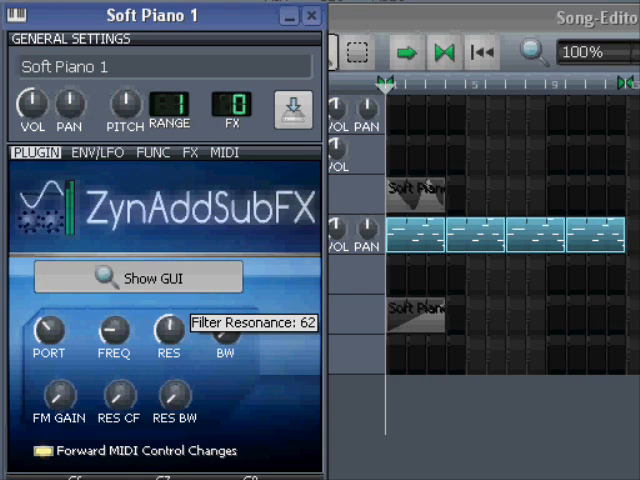
pyautogui.moveTo(168, 330); pyautogui.dragTo(168, 300)
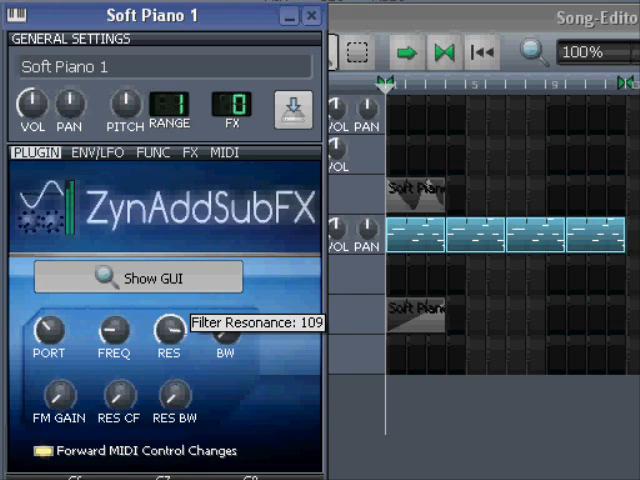
pyautogui.moveTo(168, 332); pyautogui.dragTo(172, 320)
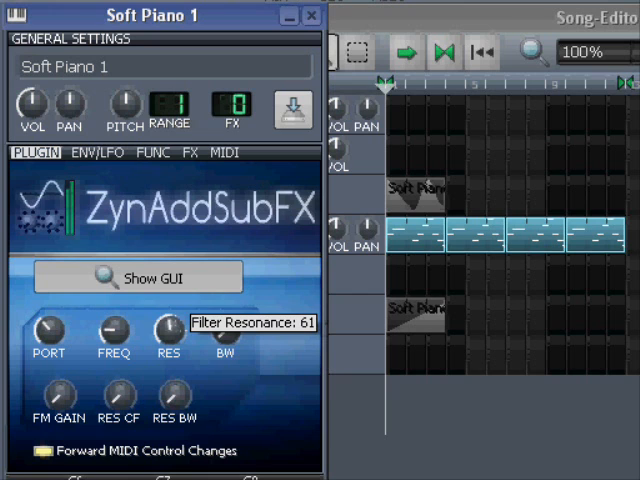
pyautogui.moveTo(168, 330); pyautogui.dragTo(168, 310)
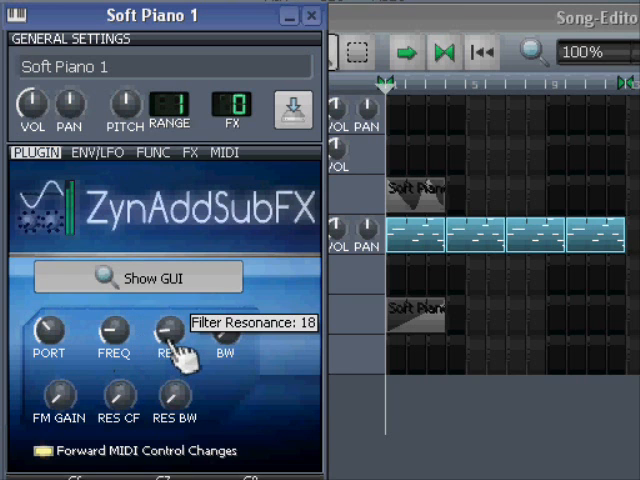
# Take resonance to about 20, down to 0, up to 58 and settle near 49.
pyautogui.moveTo(168, 332); pyautogui.dragTo(172, 320)
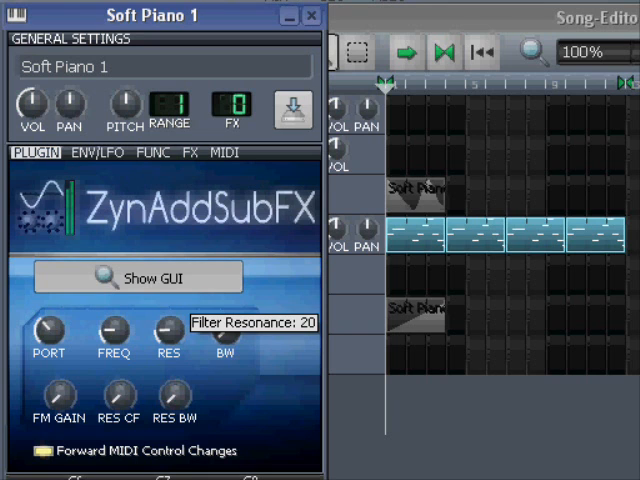
pyautogui.moveTo(158, 332); pyautogui.dragTo(158, 344)
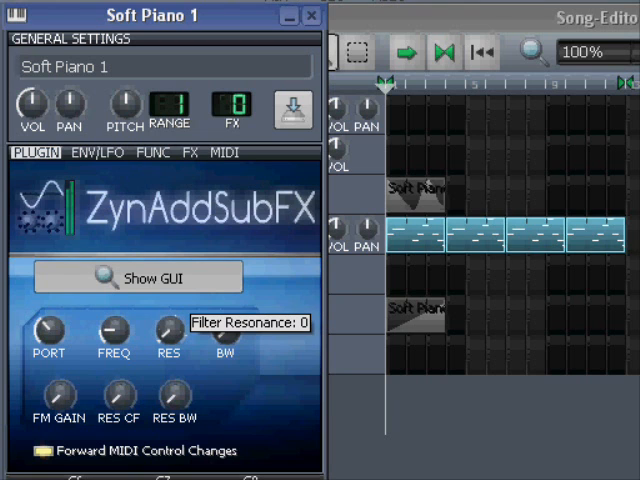
pyautogui.moveTo(168, 332); pyautogui.dragTo(168, 290)
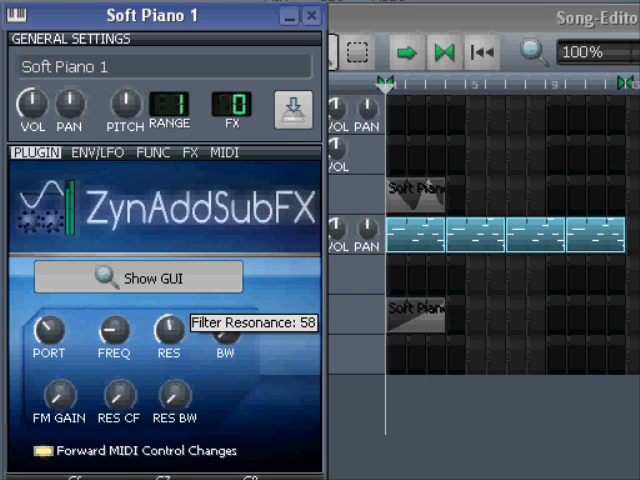
pyautogui.moveTo(168, 330); pyautogui.dragTo(168, 344)
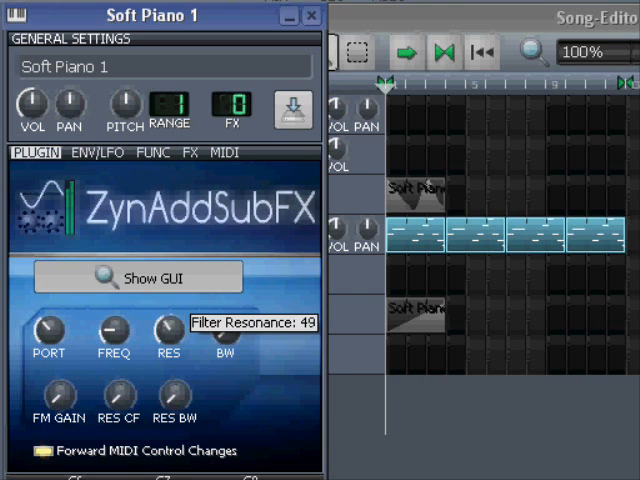
pyautogui.moveTo(168, 330); pyautogui.dragTo(168, 300)
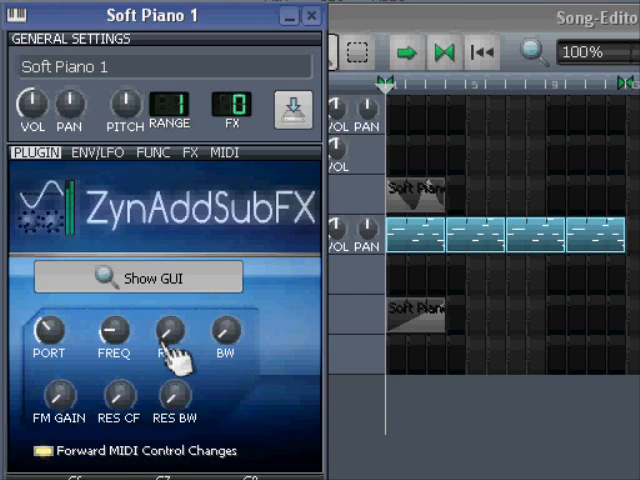
pyautogui.moveTo(64, 376)
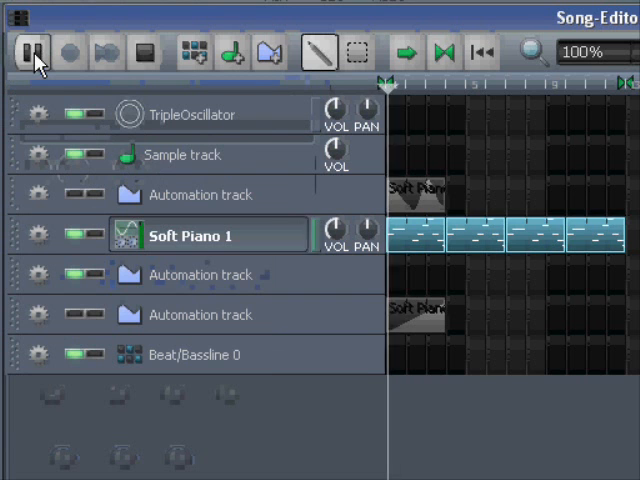
# Play the song and sweep RES up to about 106 then down to 63 while listening.
pyautogui.click(32, 52)
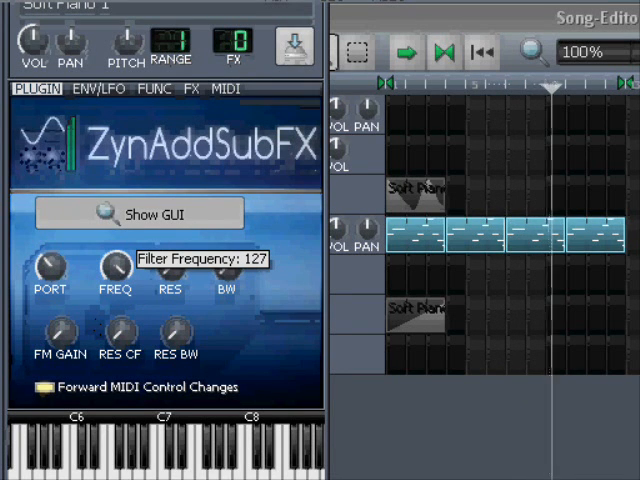
pyautogui.moveTo(108, 264); pyautogui.dragTo(108, 280)
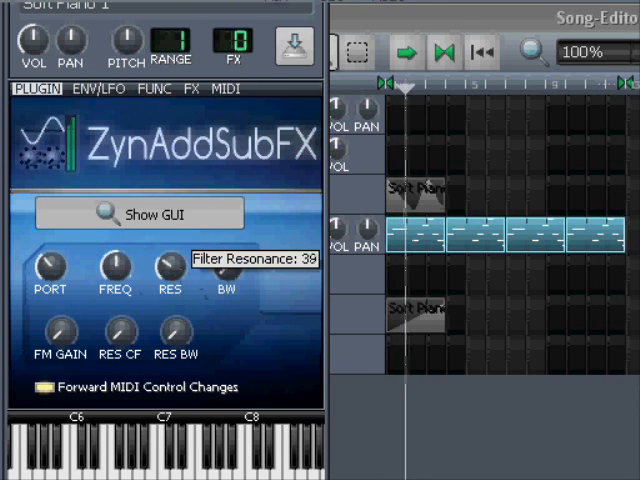
pyautogui.moveTo(176, 270); pyautogui.dragTo(178, 250)
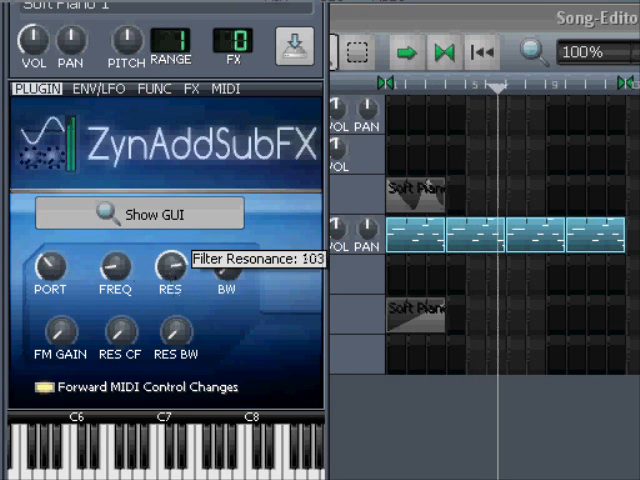
pyautogui.moveTo(168, 270); pyautogui.dragTo(168, 260)
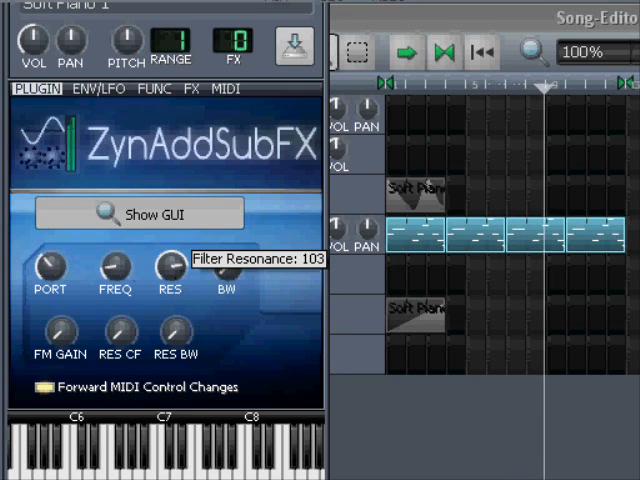
pyautogui.moveTo(170, 270); pyautogui.dragTo(172, 260)
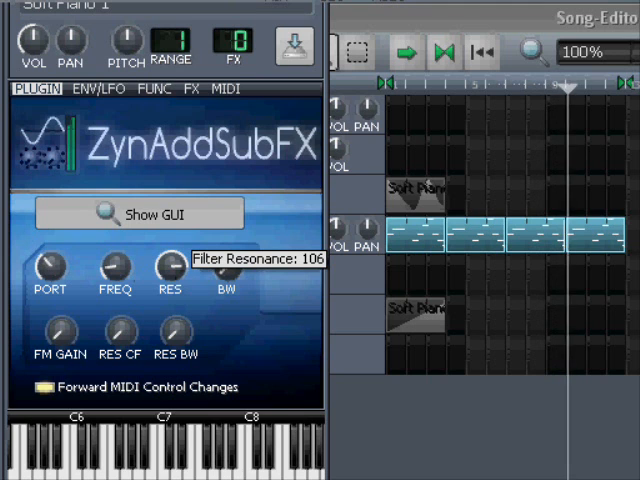
pyautogui.moveTo(170, 270); pyautogui.dragTo(170, 284)
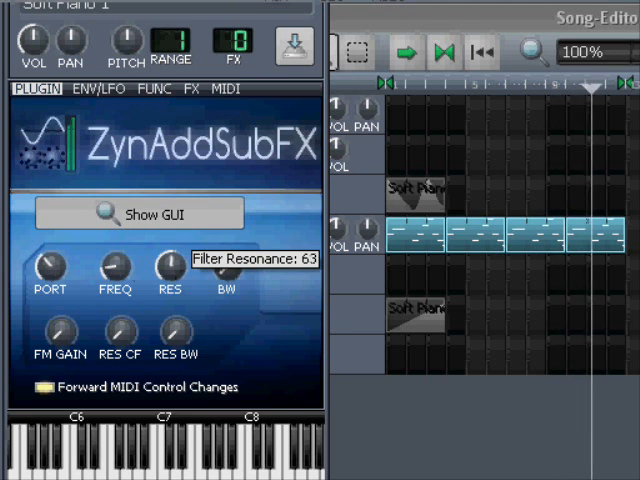
pyautogui.moveTo(170, 268); pyautogui.dragTo(170, 244)
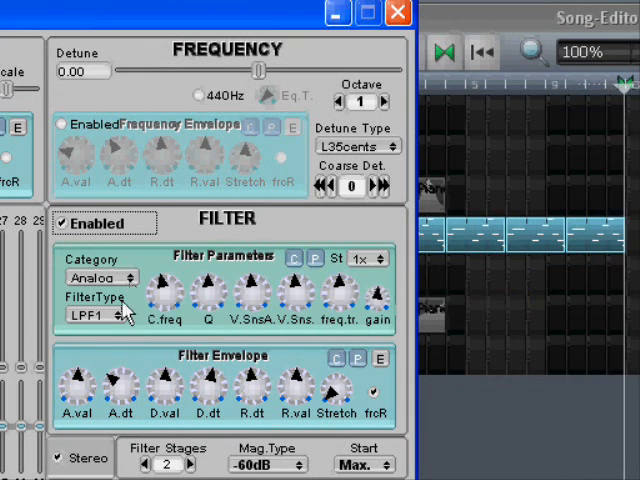
pyautogui.moveTo(90, 330)
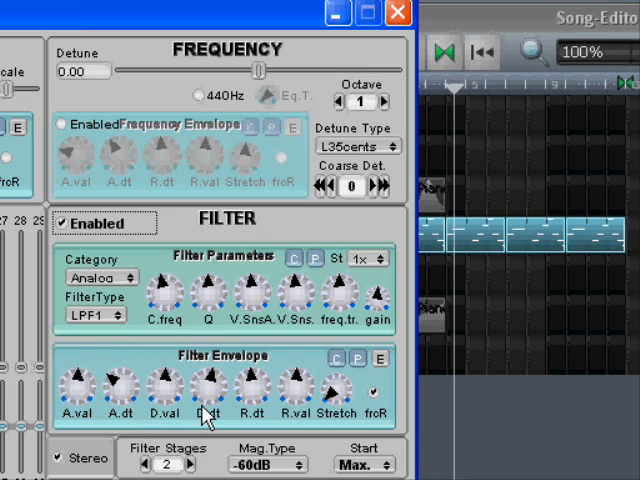
pyautogui.moveTo(170, 304)
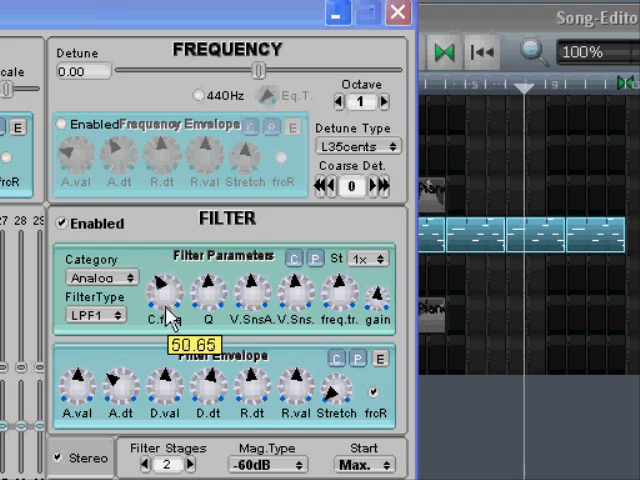
# Sweep the SUBsynth C.freq knob between about 61 and 64, ending near 60.
pyautogui.moveTo(162, 298); pyautogui.dragTo(164, 284)
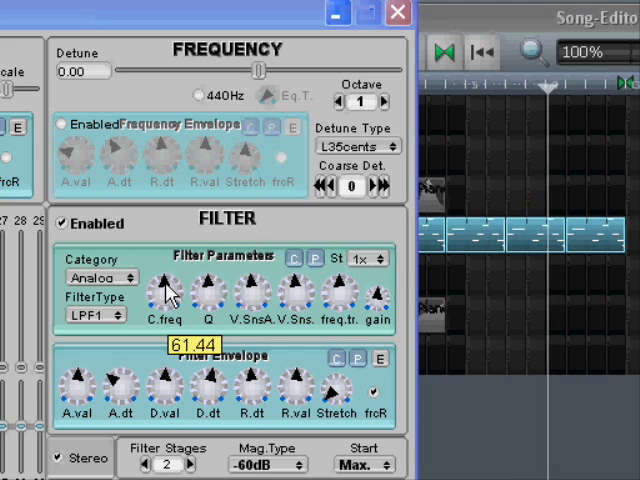
pyautogui.moveTo(164, 290); pyautogui.dragTo(170, 280)
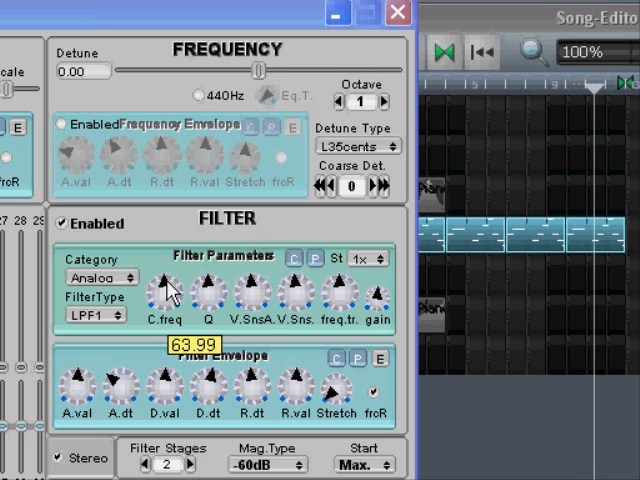
pyautogui.moveTo(164, 290); pyautogui.dragTo(164, 300)
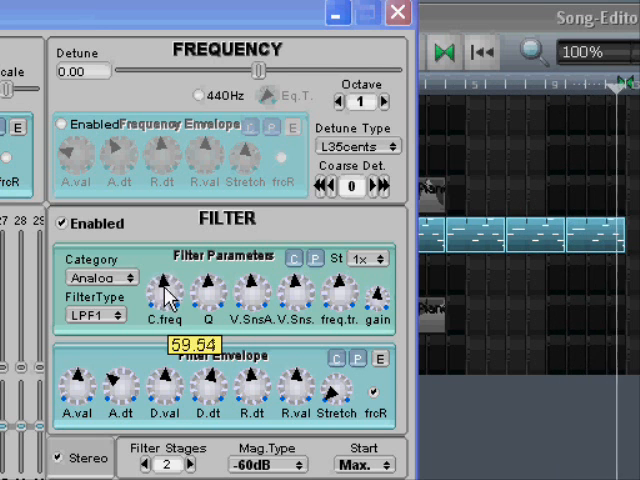
pyautogui.moveTo(164, 290); pyautogui.dragTo(156, 310)
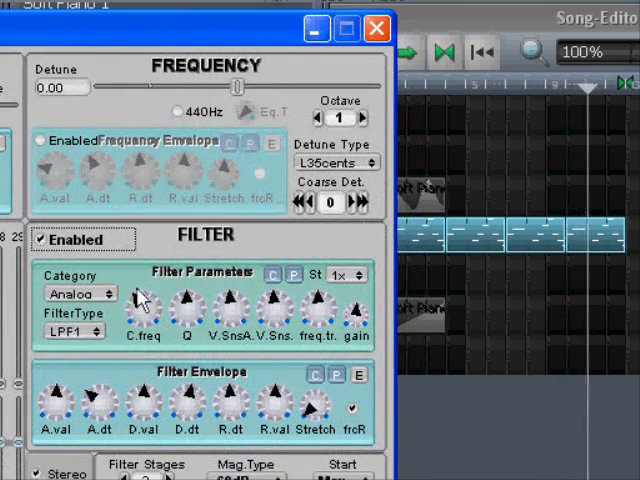
pyautogui.moveTo(138, 310)
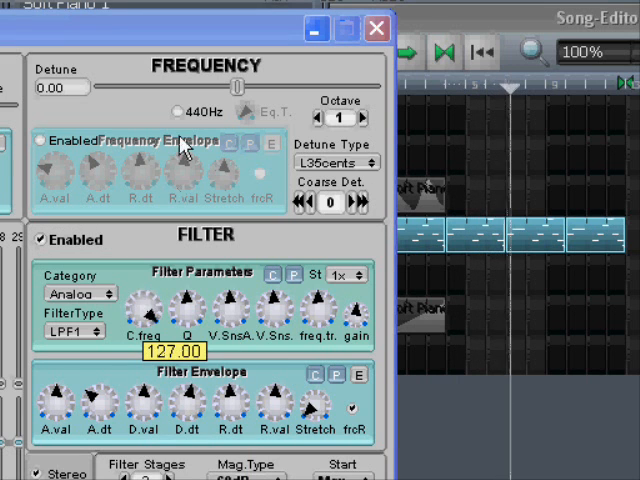
# Drop C.freq to about 24, bring it back up, then tune it between 85 and 95.
pyautogui.moveTo(138, 304); pyautogui.dragTo(138, 340)
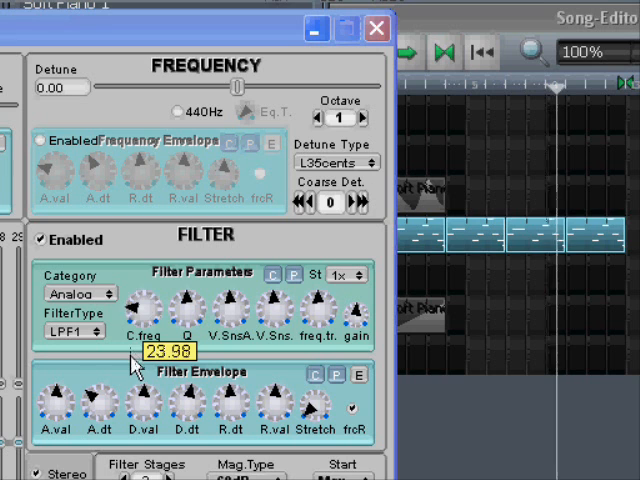
pyautogui.moveTo(140, 318); pyautogui.dragTo(140, 304)
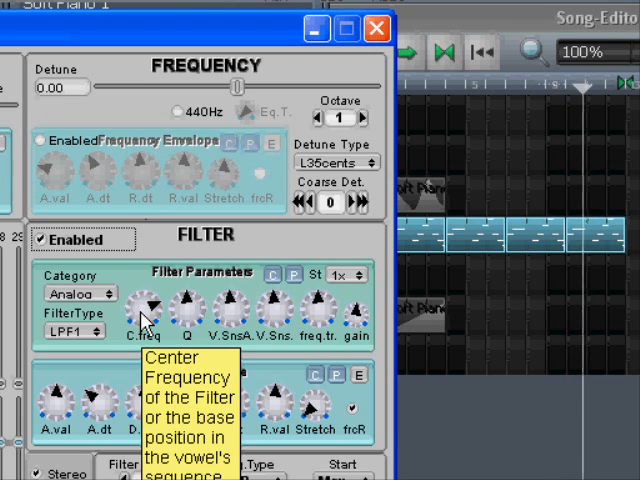
pyautogui.moveTo(148, 322)
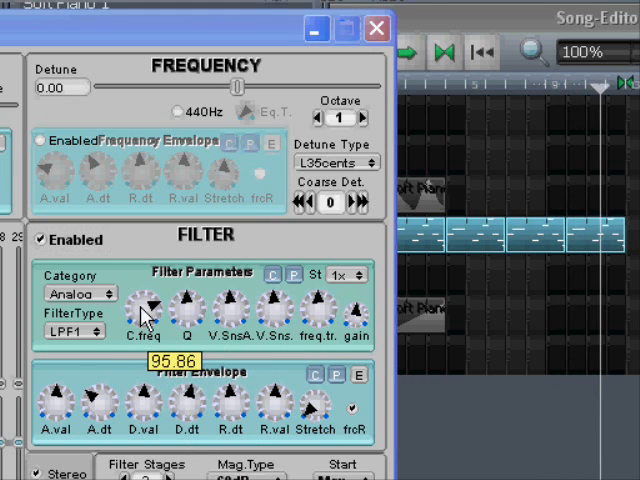
pyautogui.moveTo(144, 304); pyautogui.dragTo(148, 298)
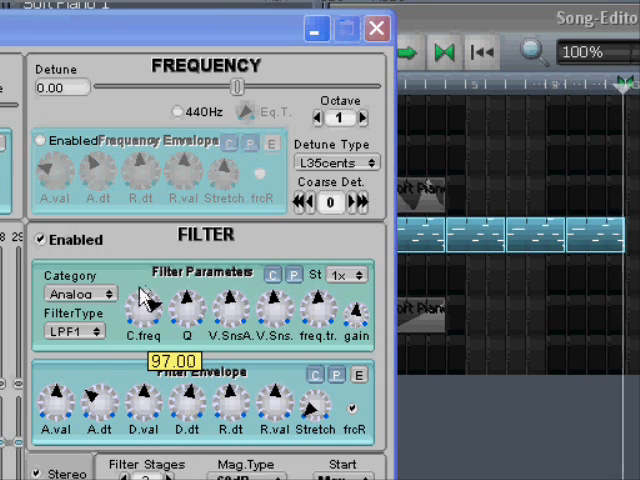
pyautogui.moveTo(140, 300); pyautogui.dragTo(140, 320)
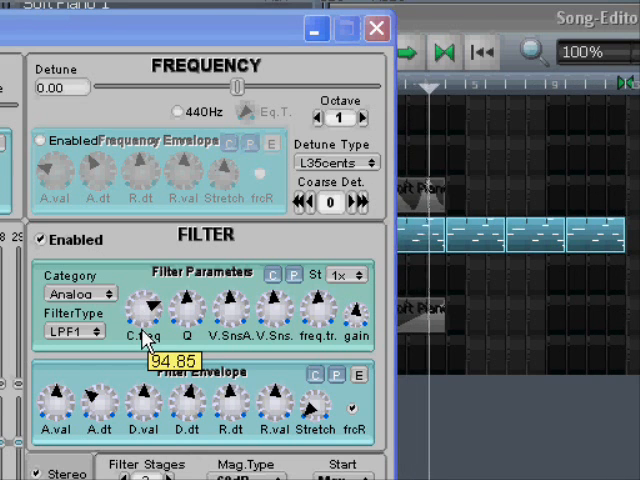
pyautogui.moveTo(144, 300); pyautogui.dragTo(148, 296)
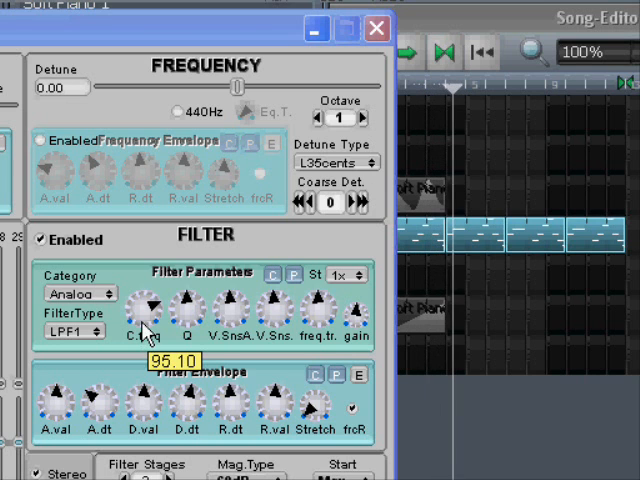
pyautogui.moveTo(144, 300); pyautogui.dragTo(148, 290)
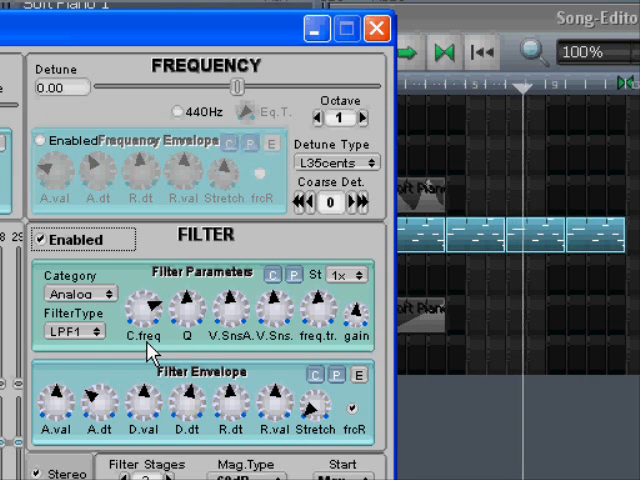
pyautogui.moveTo(188, 324)
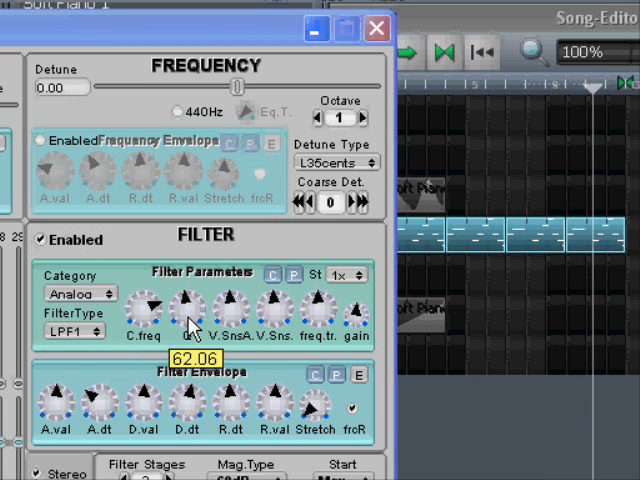
# Set the SUBsynth filter Q to about 62 and V.SnsA to 60.
pyautogui.moveTo(190, 304); pyautogui.dragTo(190, 330)
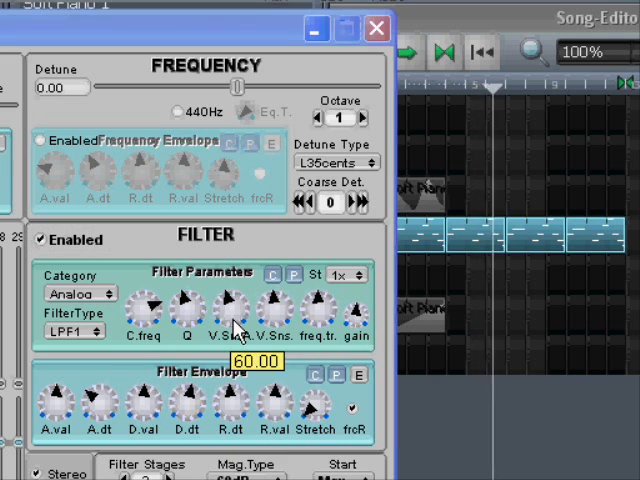
pyautogui.moveTo(230, 304); pyautogui.dragTo(238, 290)
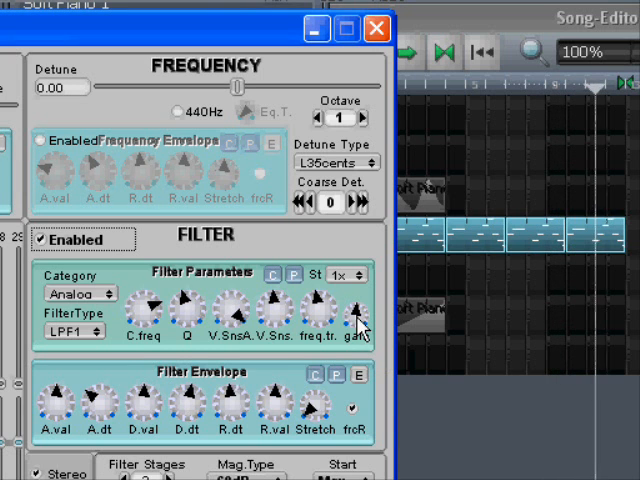
pyautogui.moveTo(140, 320)
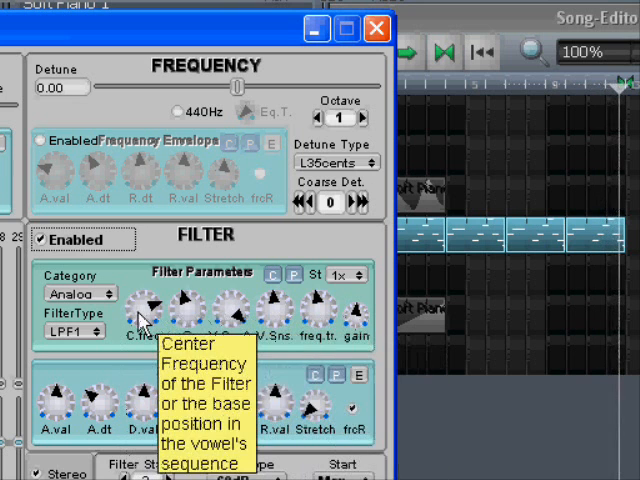
pyautogui.moveTo(356, 328)
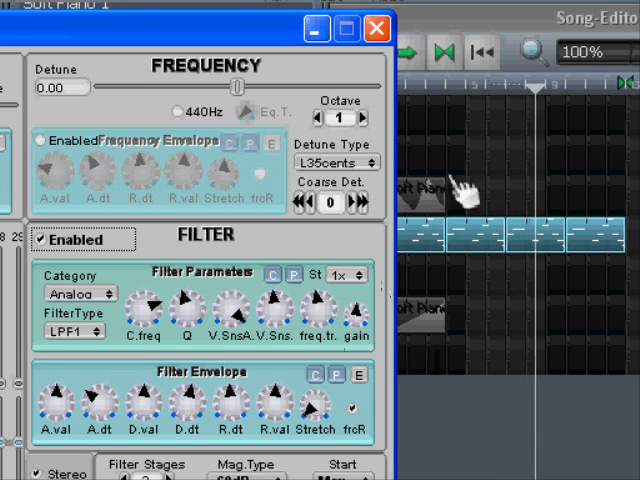
pyautogui.moveTo(436, 30)
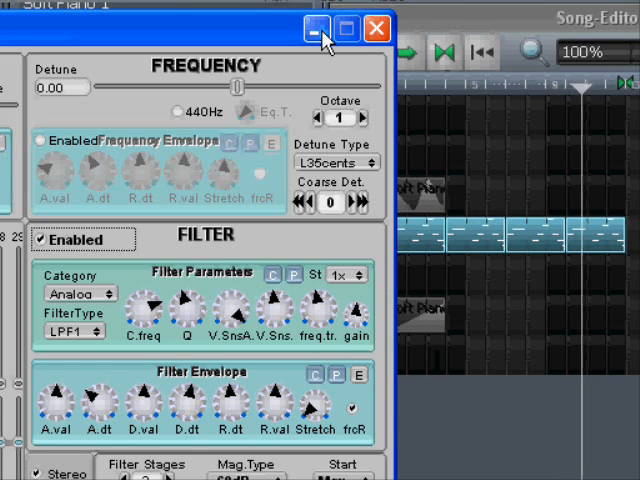
pyautogui.moveTo(316, 30)
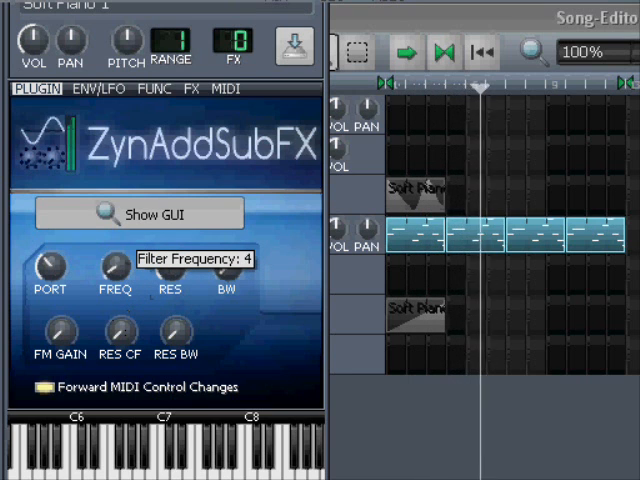
# Sweep FREQ from near 0 up past 100 with a RES tweak, then reopen the ZynAddSubFX GUI.
pyautogui.moveTo(108, 268); pyautogui.dragTo(110, 256)
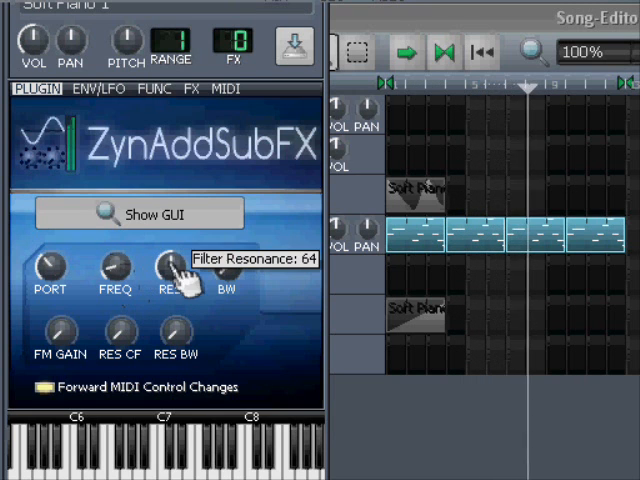
pyautogui.moveTo(170, 268); pyautogui.dragTo(170, 290)
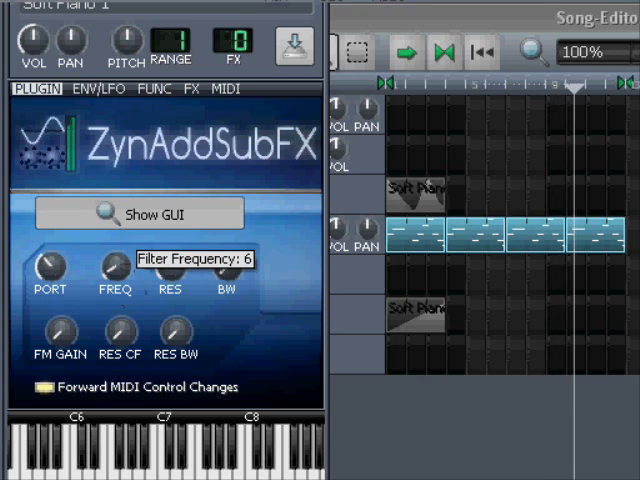
pyautogui.moveTo(124, 268)
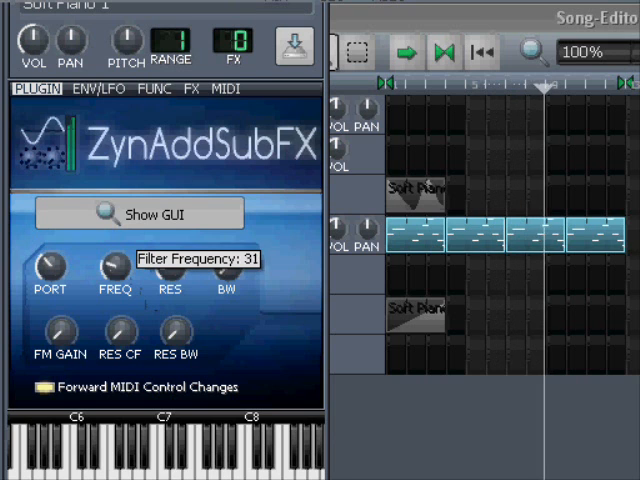
pyautogui.moveTo(108, 270); pyautogui.dragTo(108, 256)
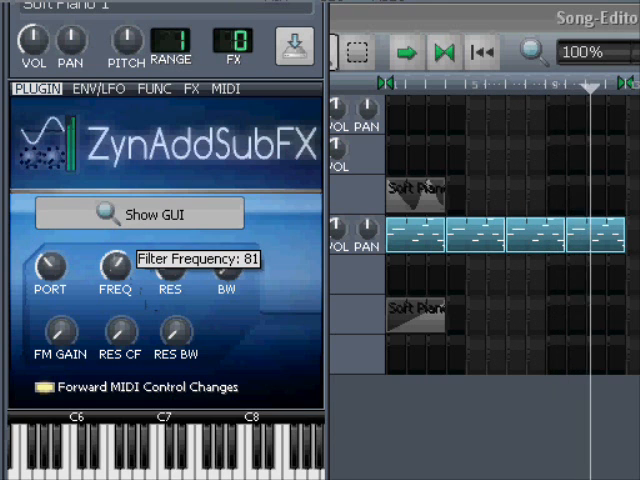
pyautogui.moveTo(112, 270); pyautogui.dragTo(112, 244)
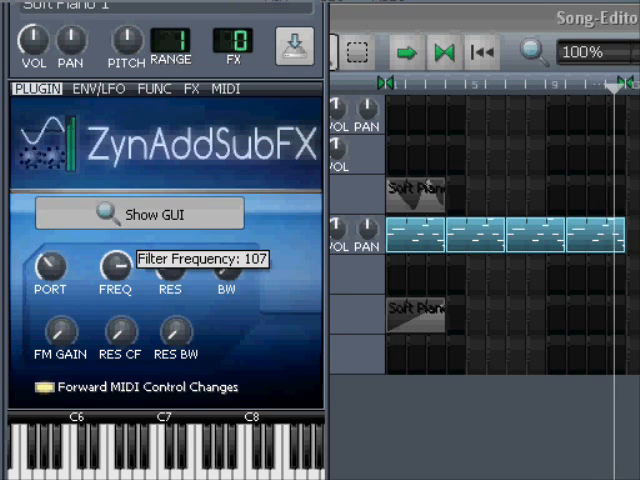
pyautogui.moveTo(112, 264); pyautogui.dragTo(112, 244)
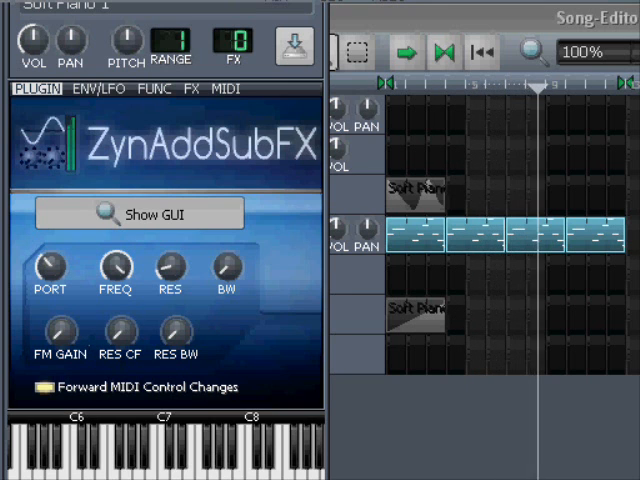
pyautogui.click(140, 212)
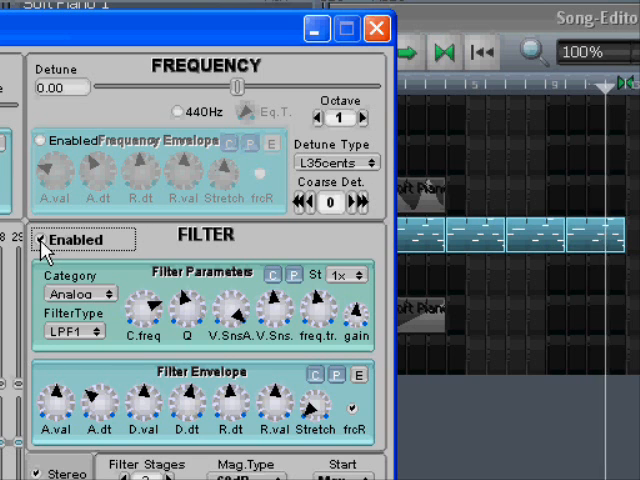
pyautogui.click(40, 238)
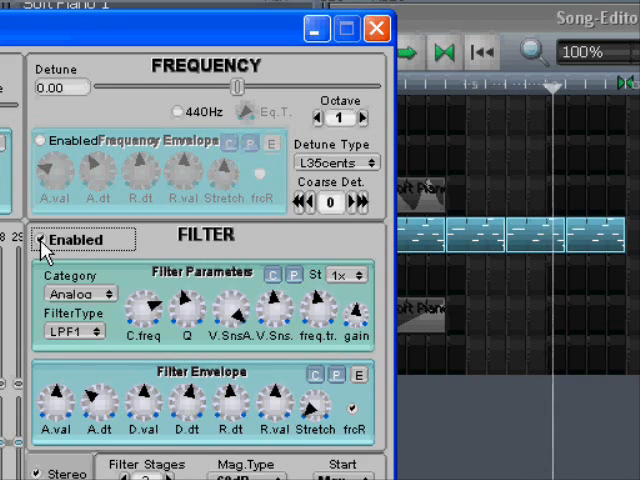
pyautogui.click(40, 240)
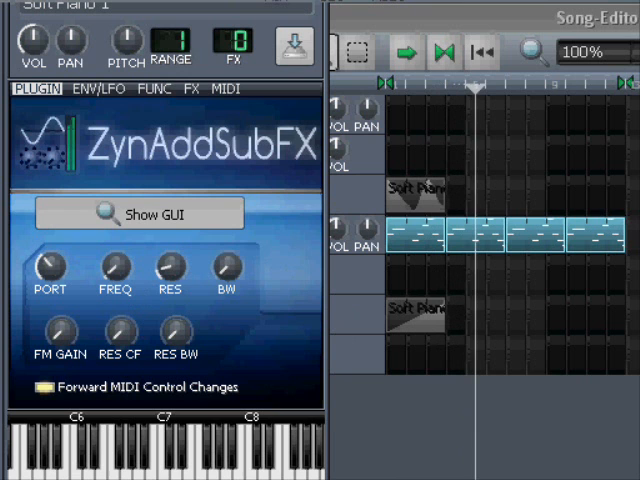
# Sweep the Soft Piano FREQ knob up from 0 toward 65 and back down.
pyautogui.click(140, 212)
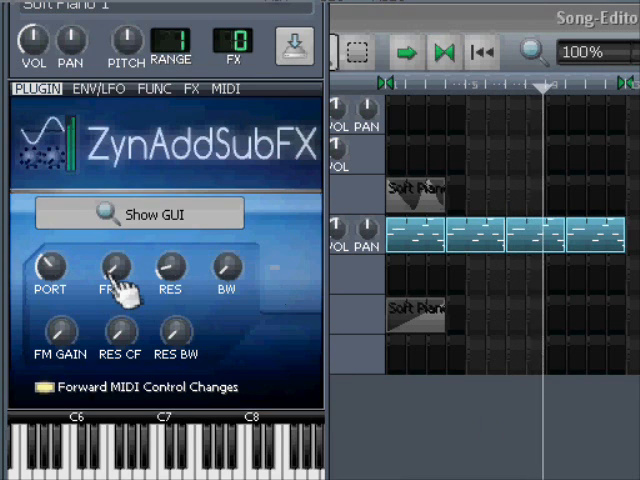
pyautogui.moveTo(112, 268)
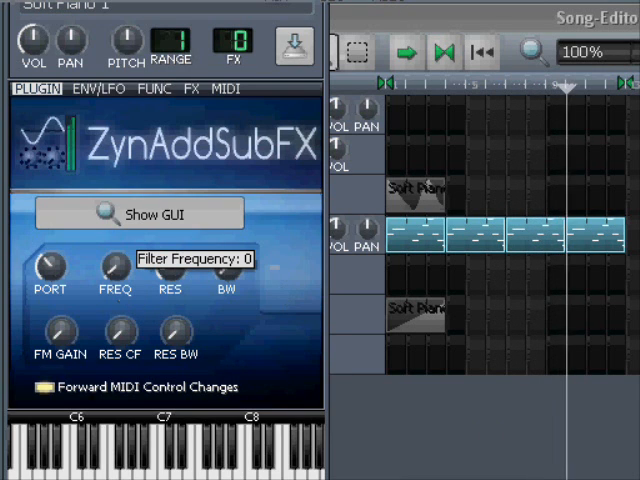
pyautogui.moveTo(110, 264); pyautogui.dragTo(110, 256)
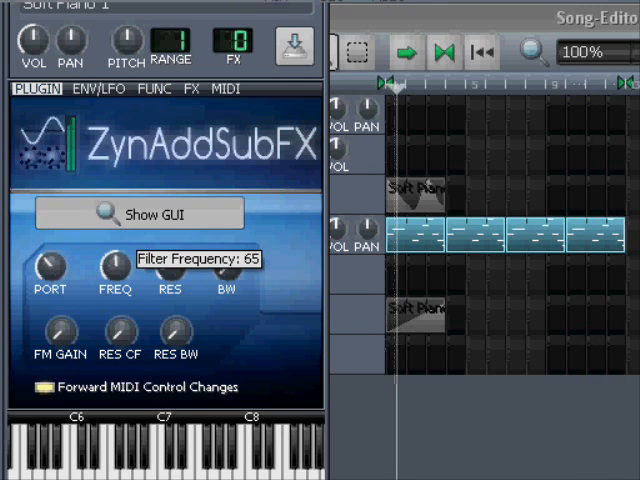
pyautogui.moveTo(114, 264); pyautogui.dragTo(114, 240)
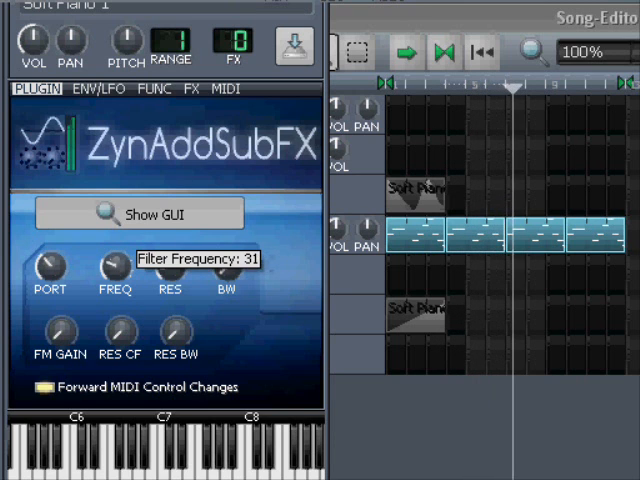
pyautogui.moveTo(112, 270); pyautogui.dragTo(112, 284)
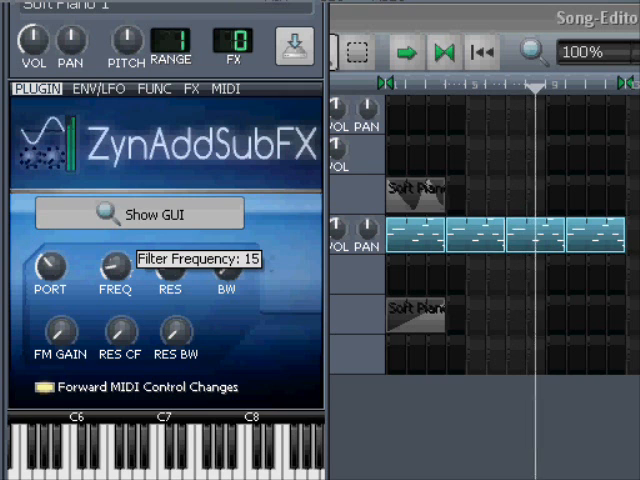
pyautogui.moveTo(108, 270); pyautogui.dragTo(108, 280)
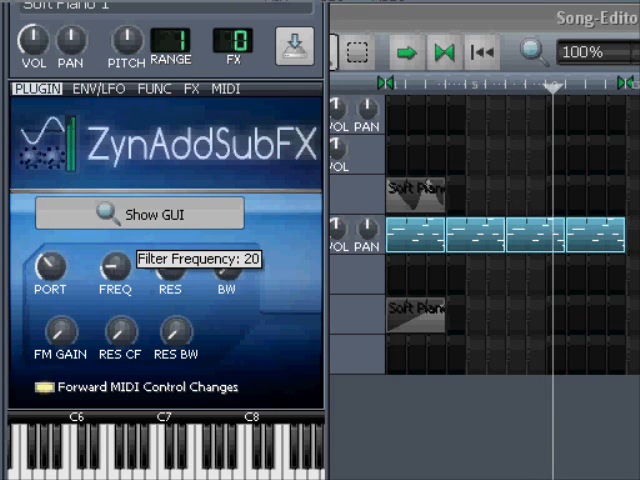
# Sweep the FREQ knob up and down once more, leaving it around 8.
pyautogui.moveTo(104, 268); pyautogui.dragTo(110, 250)
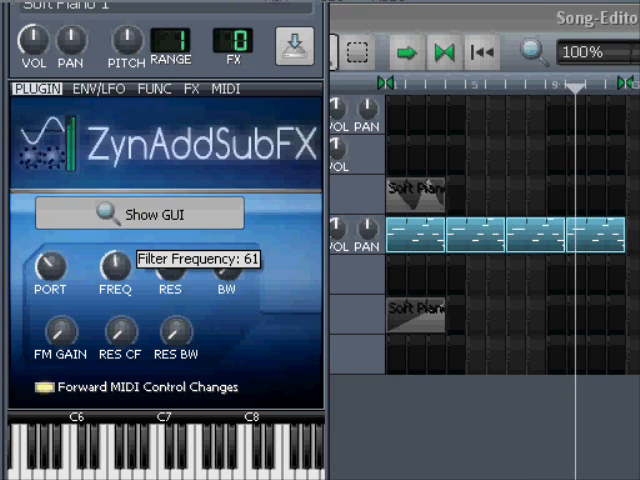
pyautogui.moveTo(108, 268); pyautogui.dragTo(108, 300)
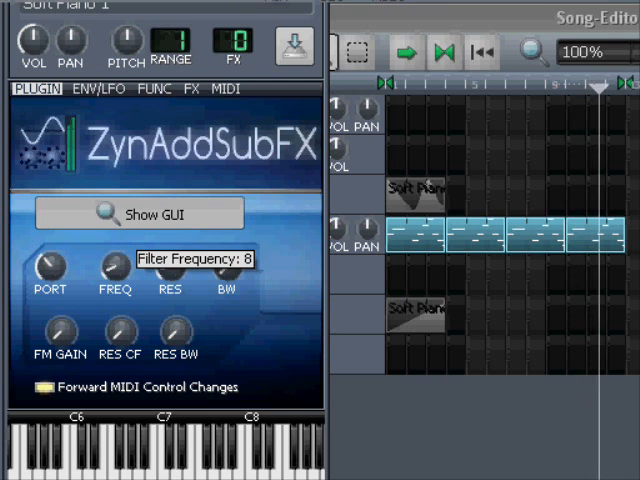
pyautogui.moveTo(104, 268); pyautogui.dragTo(104, 240)
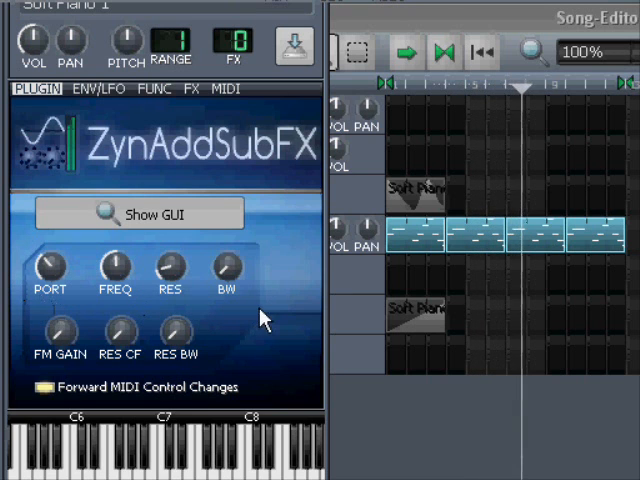
pyautogui.moveTo(24, 318)
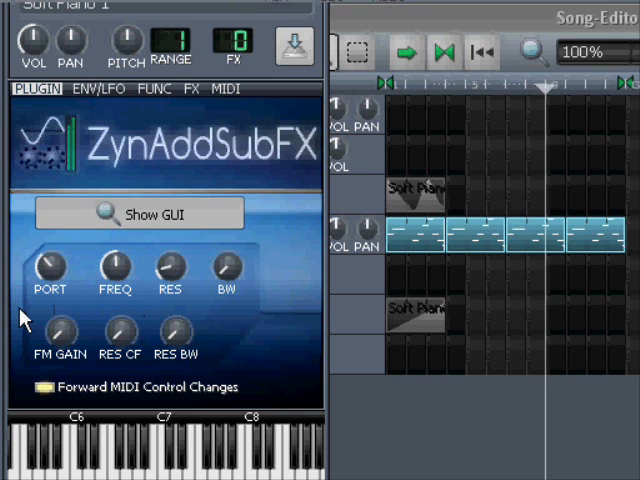
pyautogui.moveTo(284, 322)
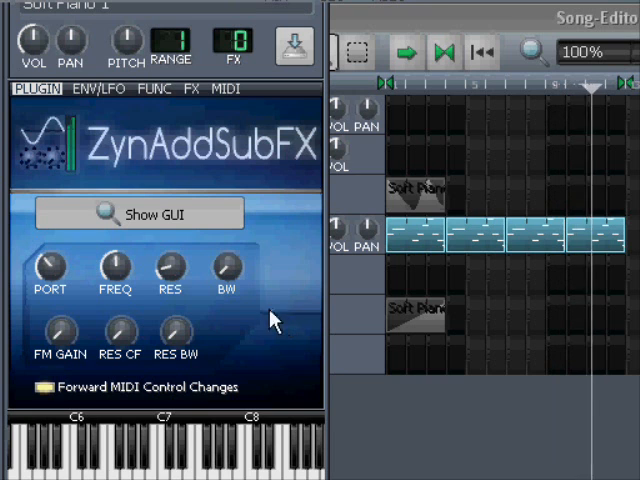
pyautogui.moveTo(248, 246)
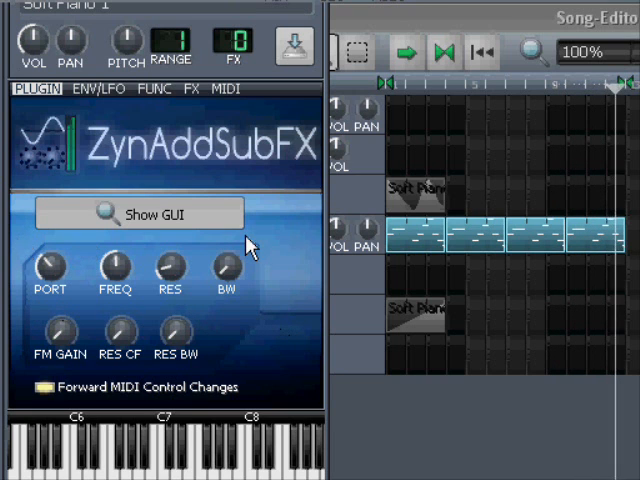